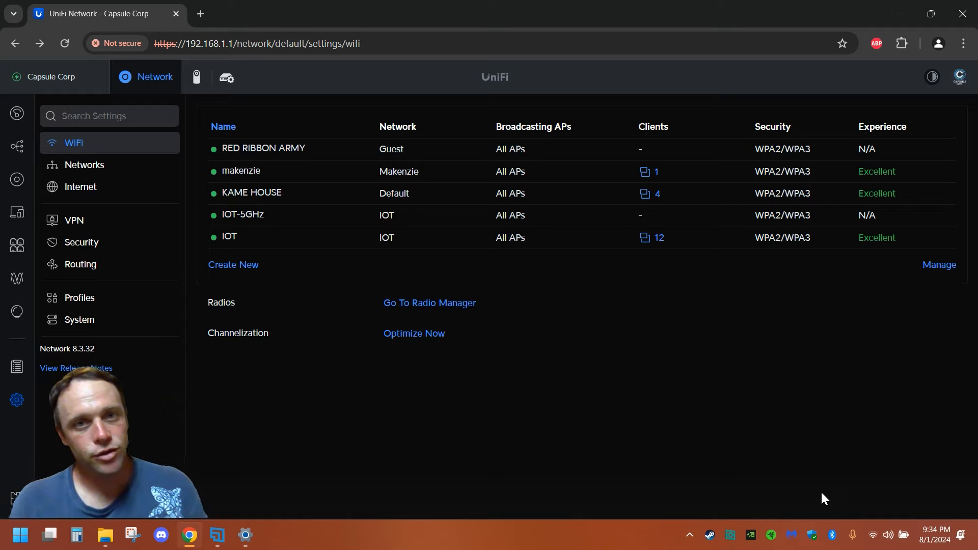
mouse_move(17, 113)
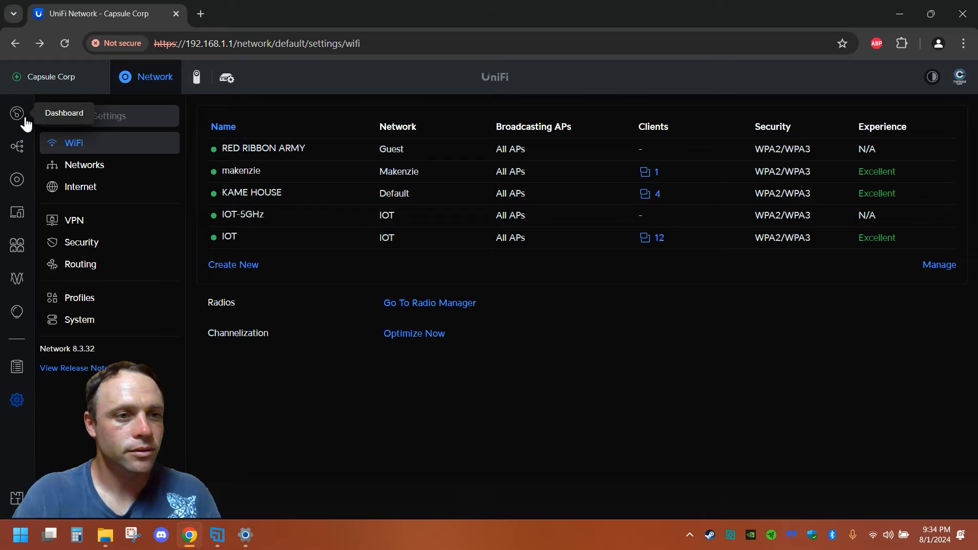
Show the topology map, where switches share STP priority 32768
left_click(17, 146)
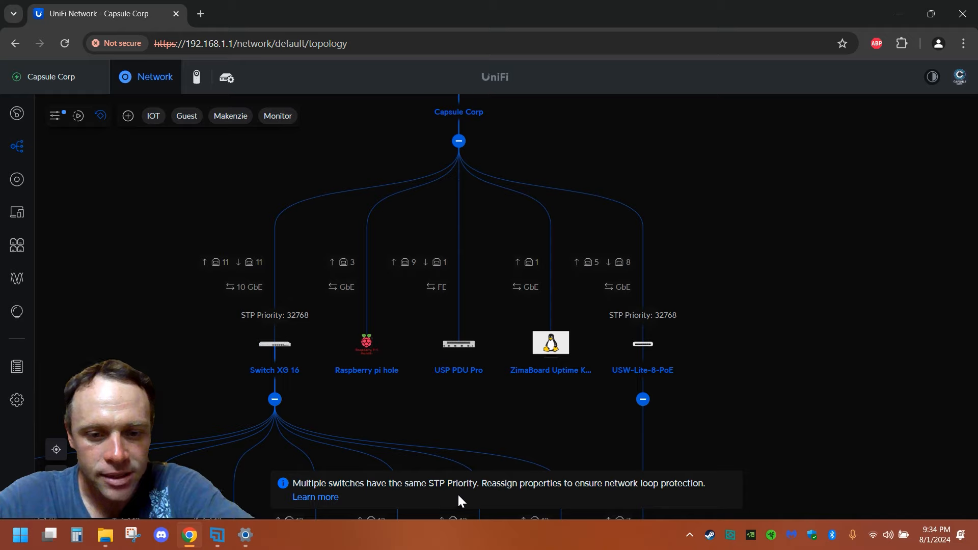
mouse_move(470, 500)
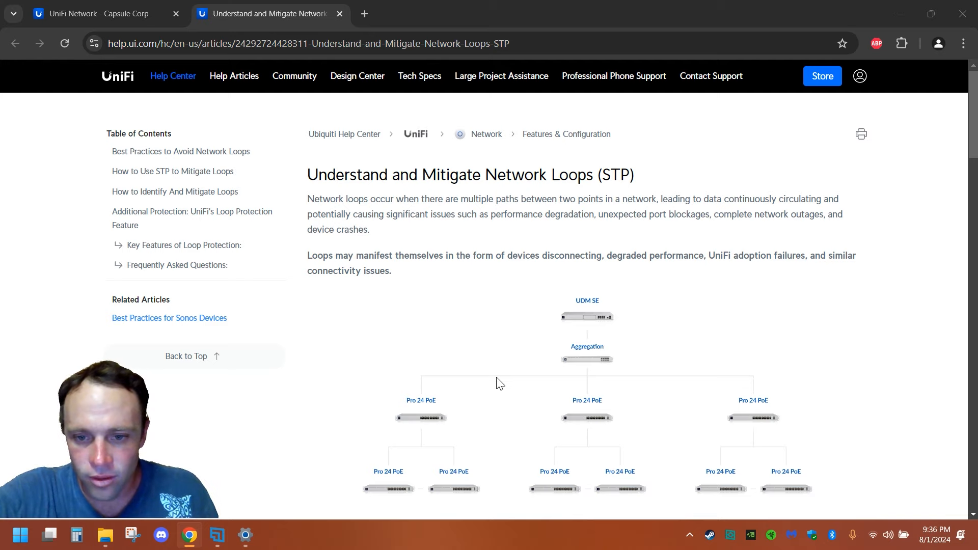
mouse_move(846, 320)
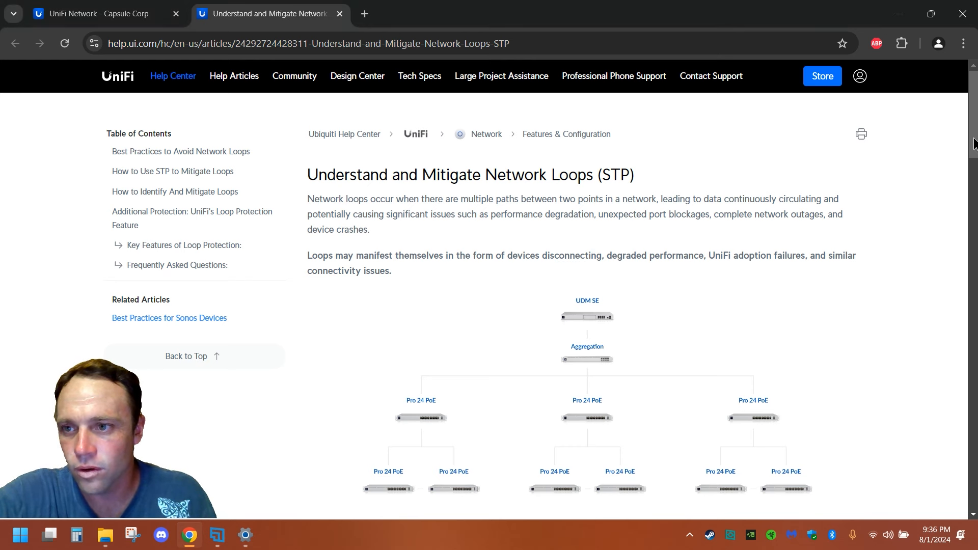
Read the STP loop article's best practices, then return to the UniFi Network topology
scroll("down", 3)
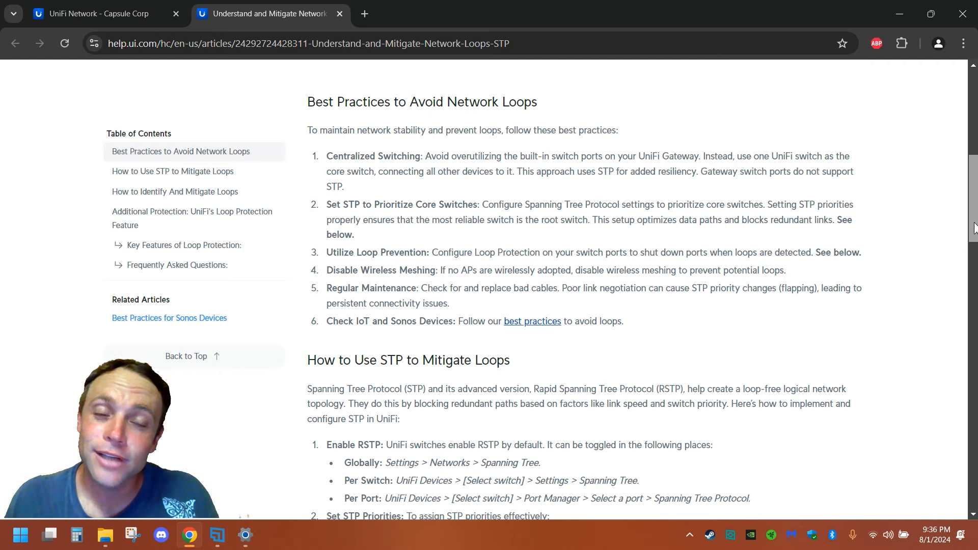
left_click(97, 14)
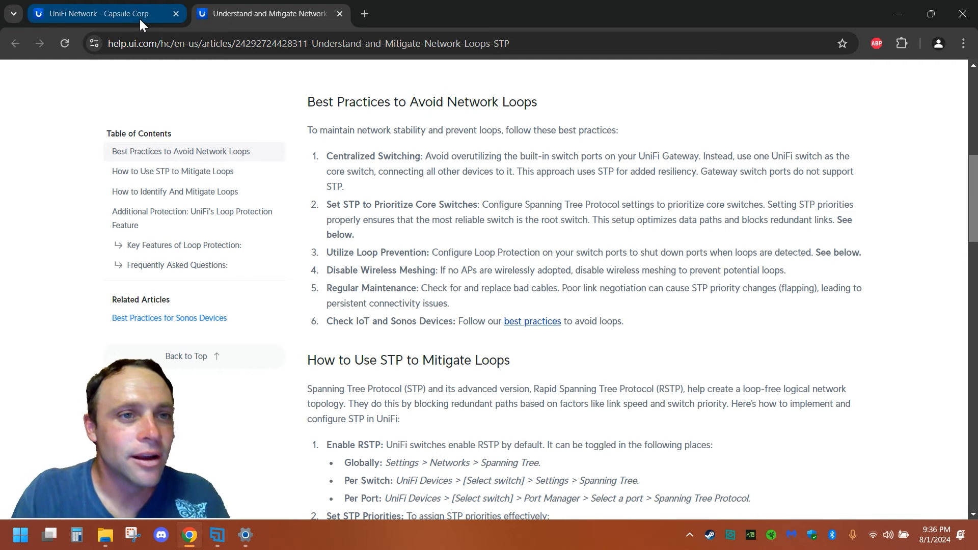
left_click(100, 13)
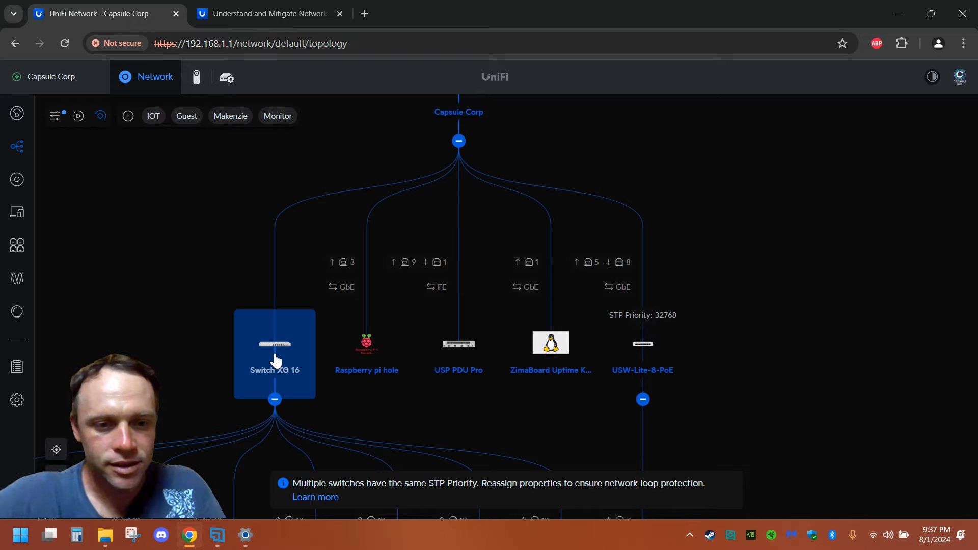
Set Switch XG 16's Spanning Tree Priority to 0 and close its panel
left_click(274, 346)
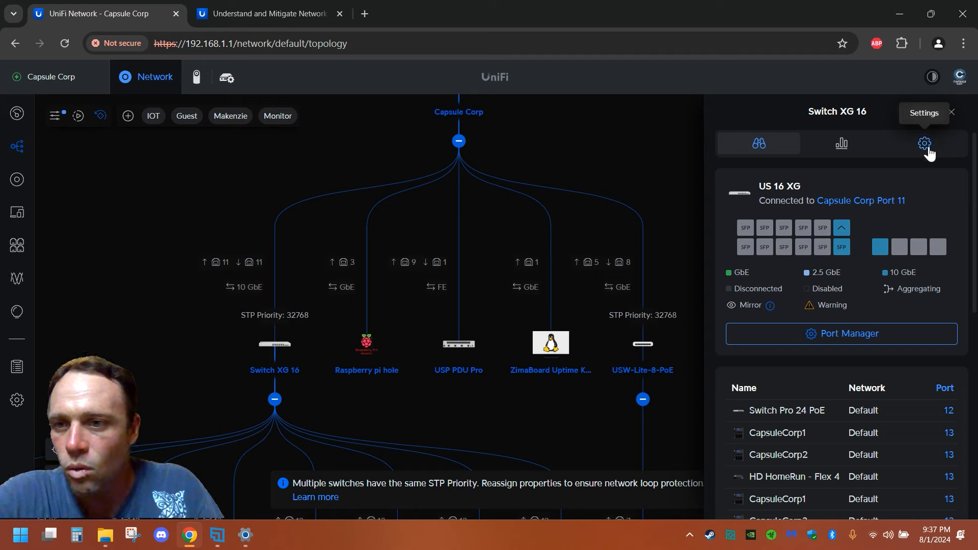
left_click(924, 144)
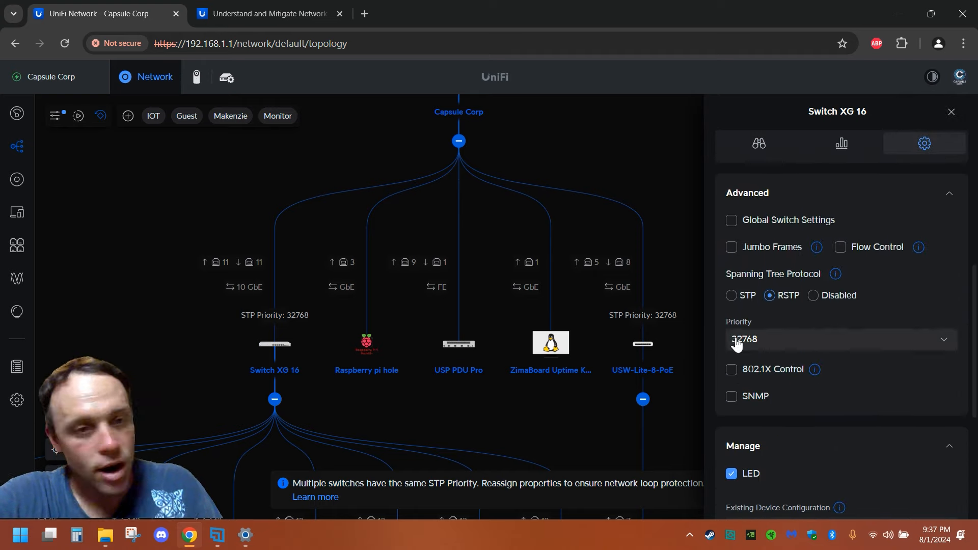
left_click(840, 338)
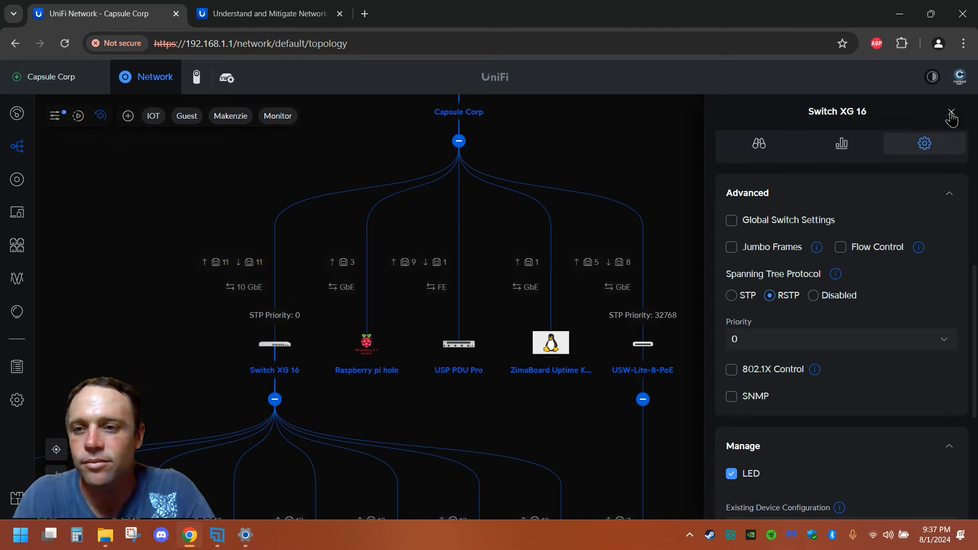
left_click(952, 113)
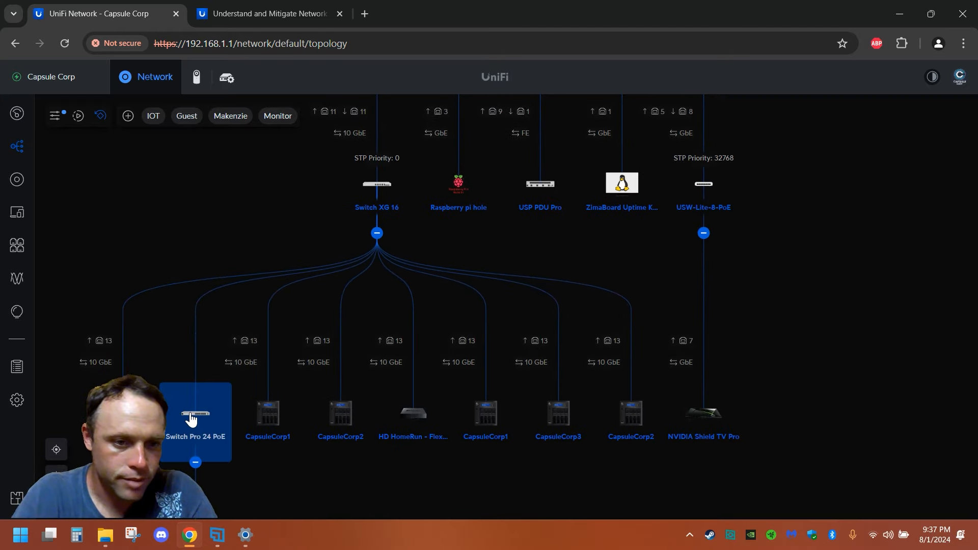
Set Switch Pro 24 PoE's Spanning Tree Priority to 4096 and close its panel
left_click(194, 414)
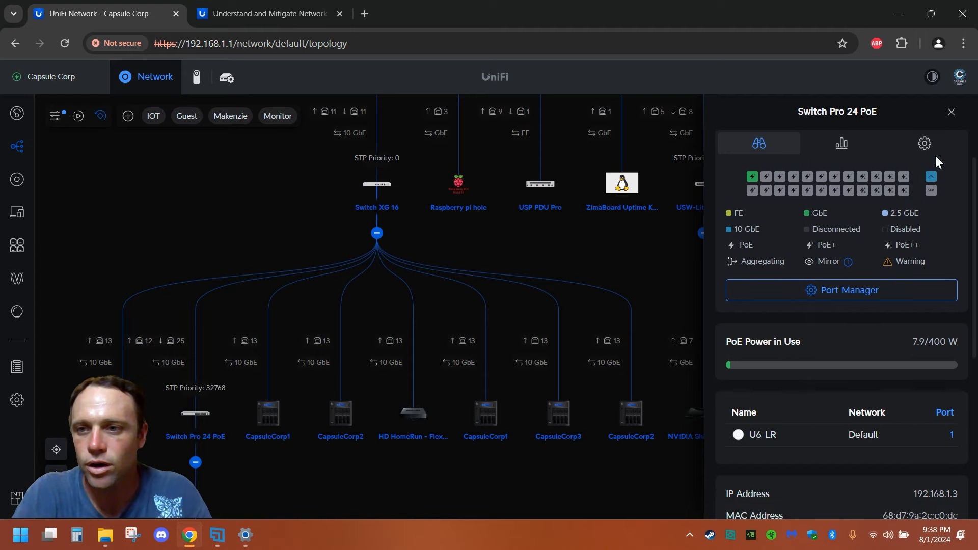
left_click(924, 143)
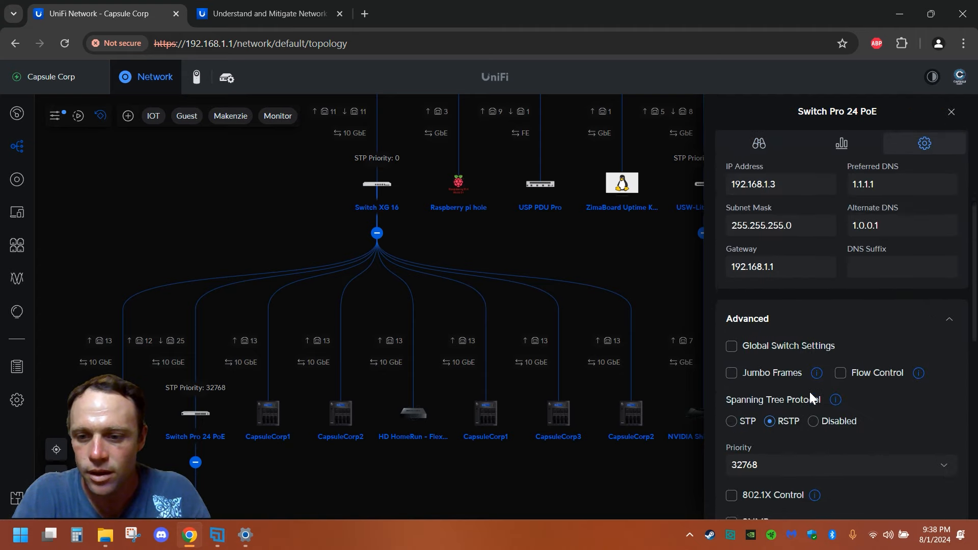
left_click(838, 464)
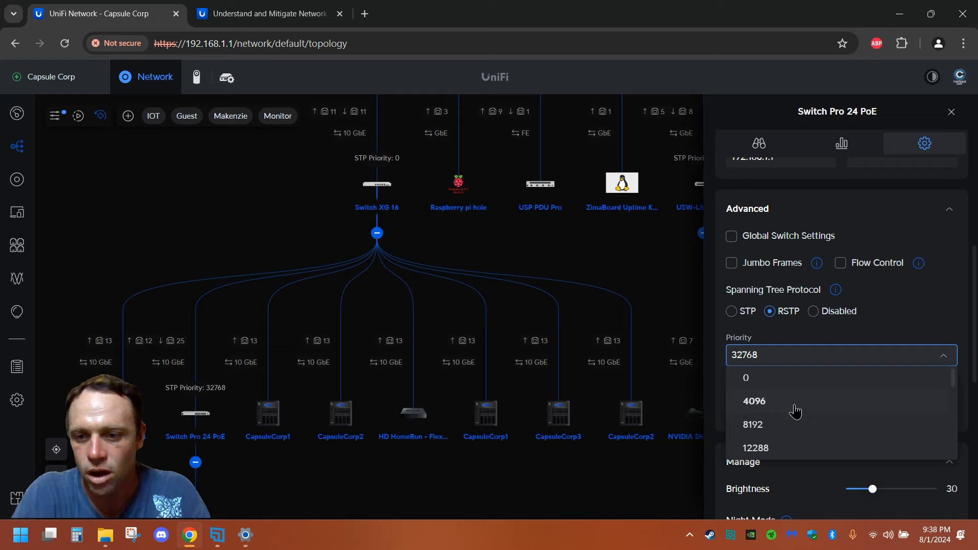
left_click(754, 401)
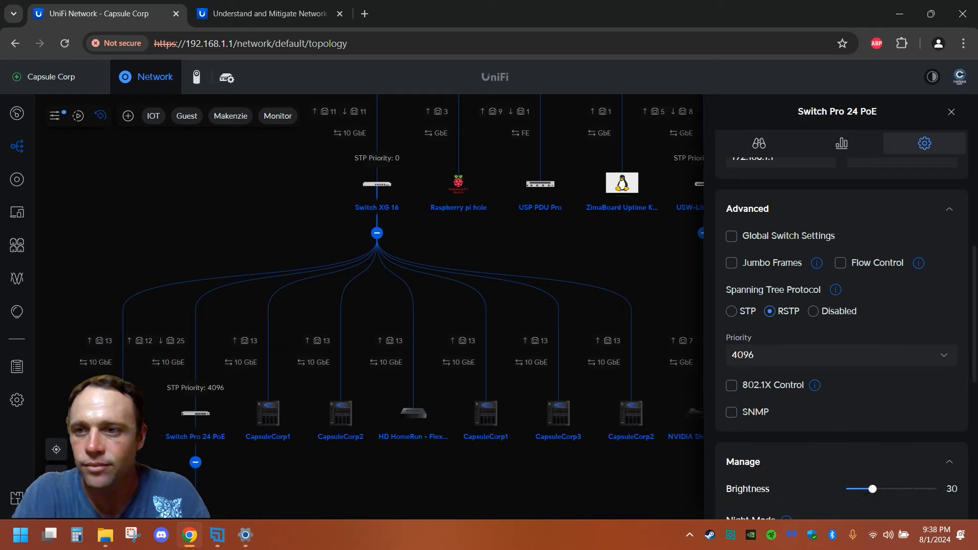
left_click(954, 112)
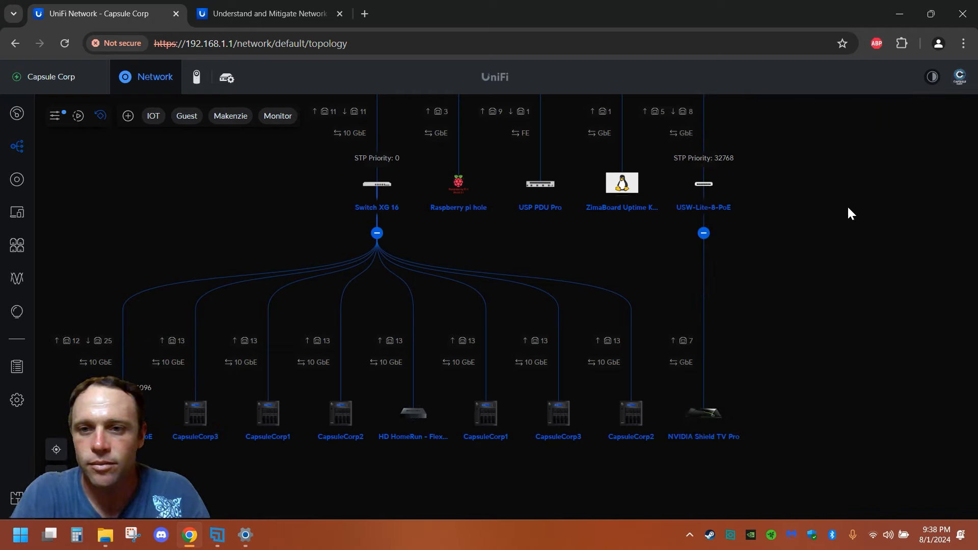
Choose 8192 as USW-Lite-8-PoE's Spanning Tree Priority under Advanced settings
left_click(704, 183)
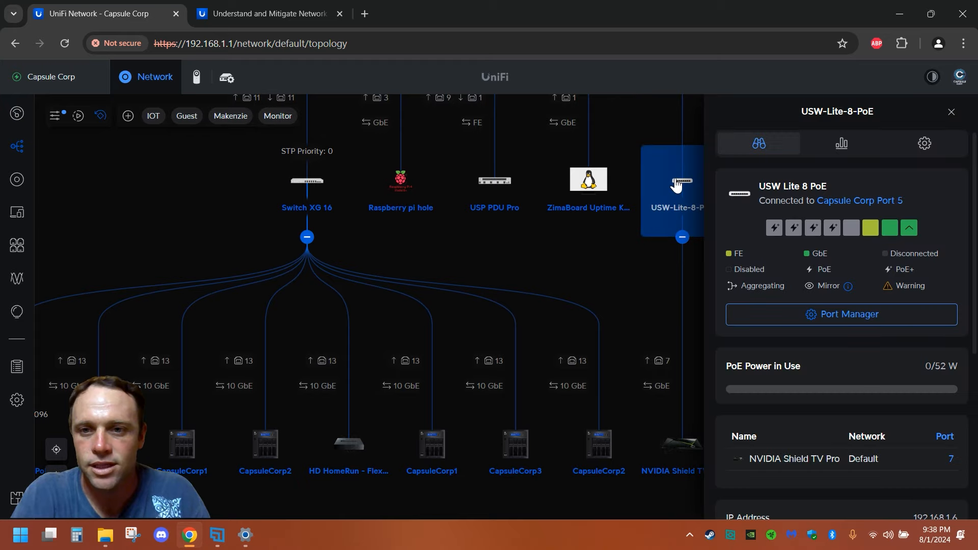
left_click(924, 143)
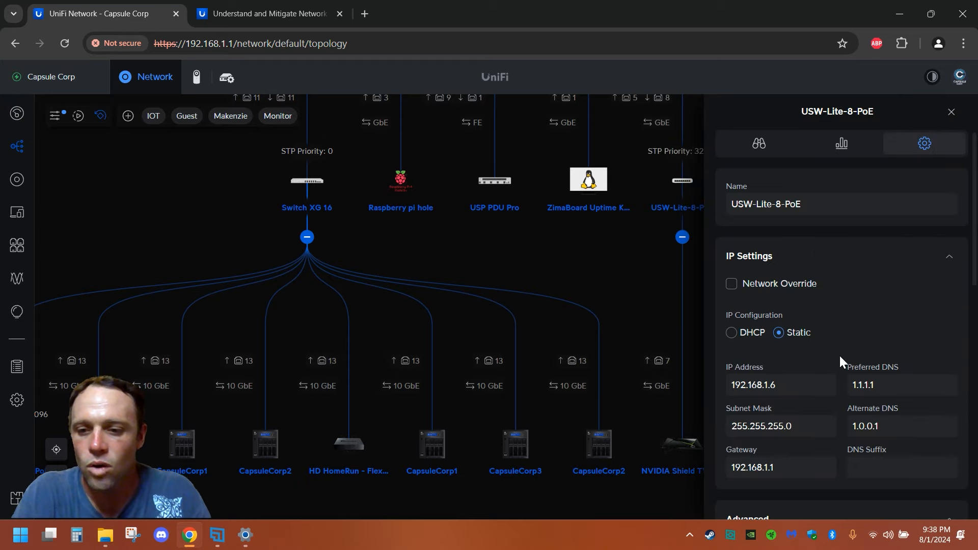
scroll("down", 3)
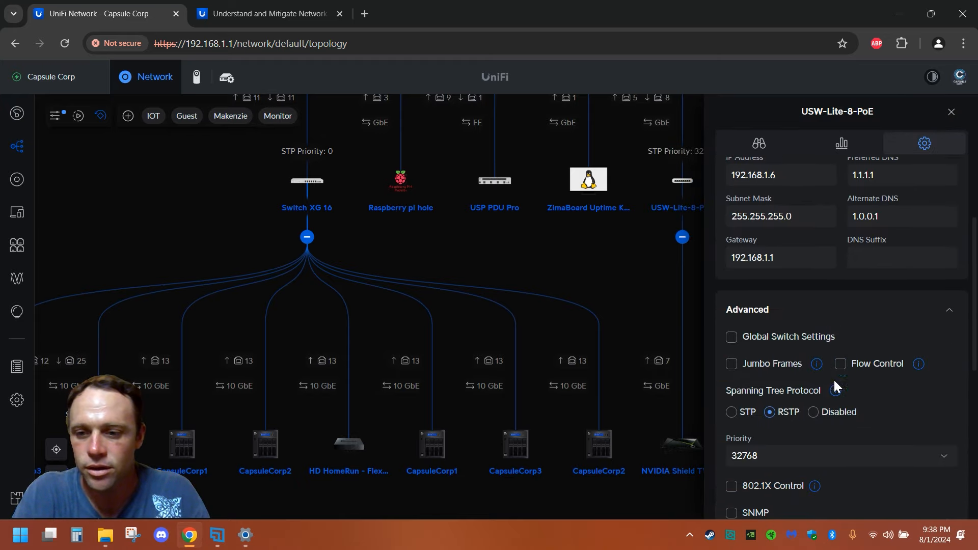
left_click(840, 455)
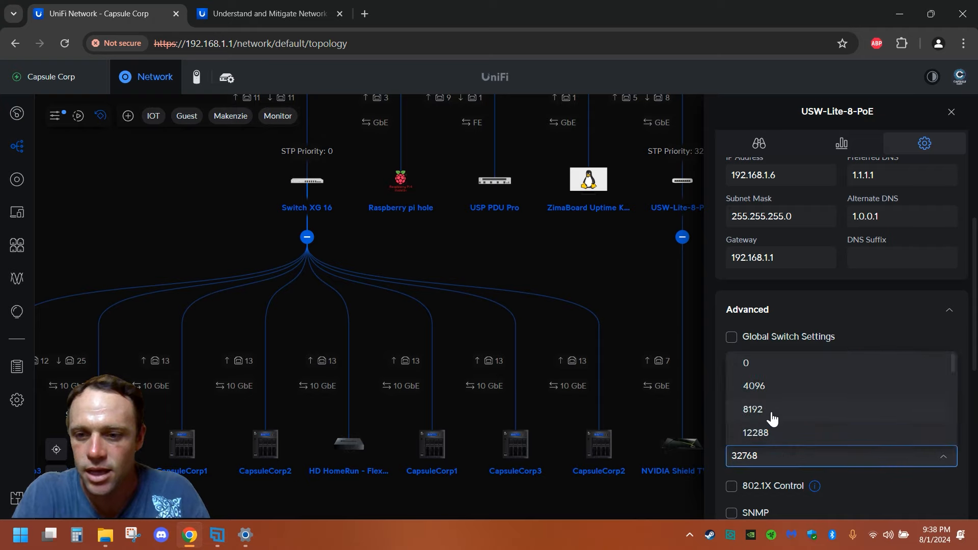
left_click(752, 409)
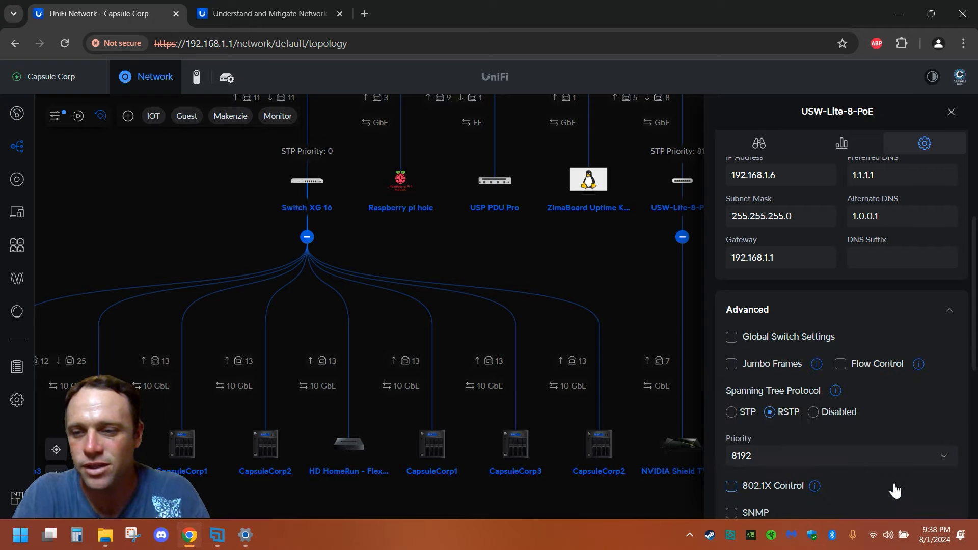